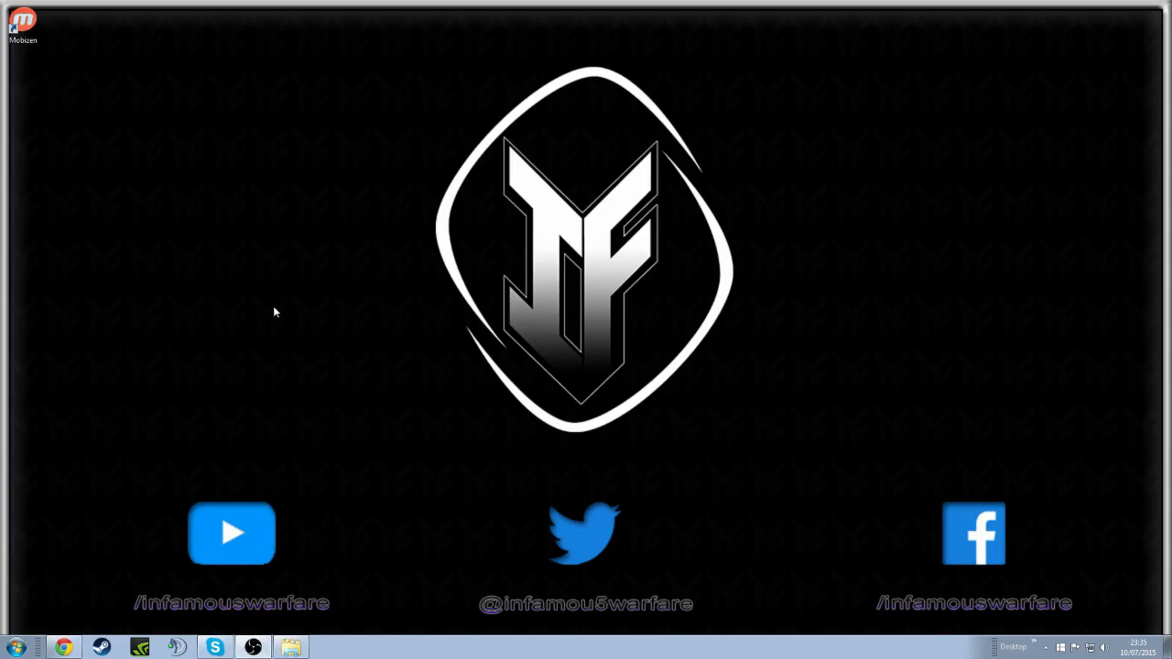
pyautogui.moveTo(260, 41)
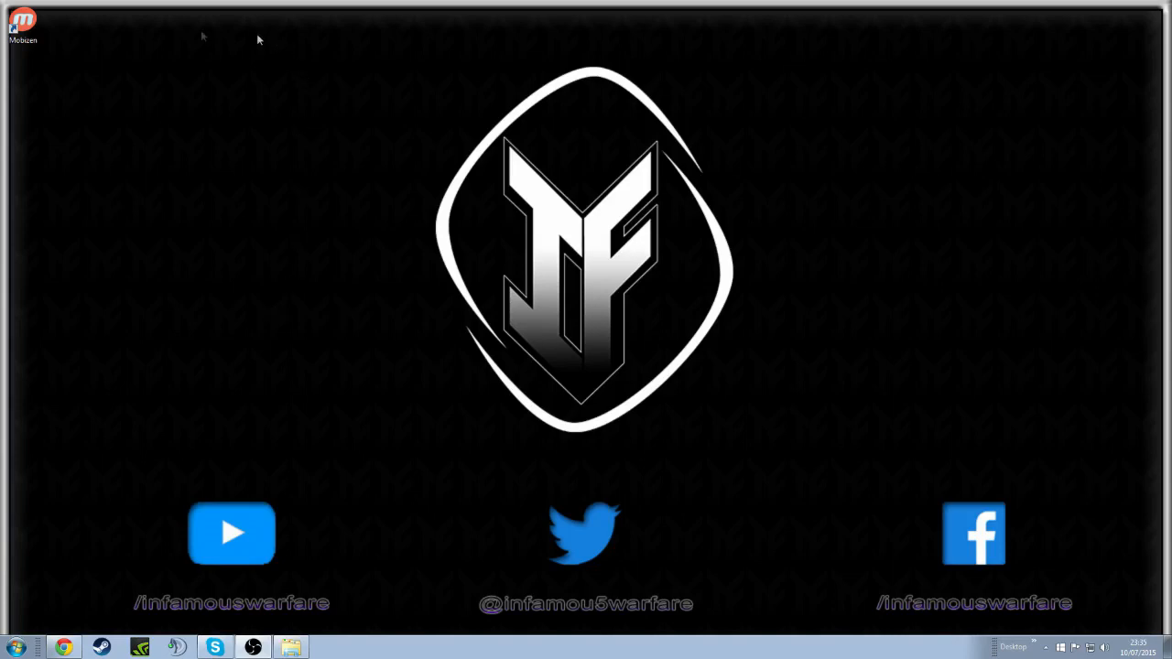
pyautogui.moveTo(154, 96)
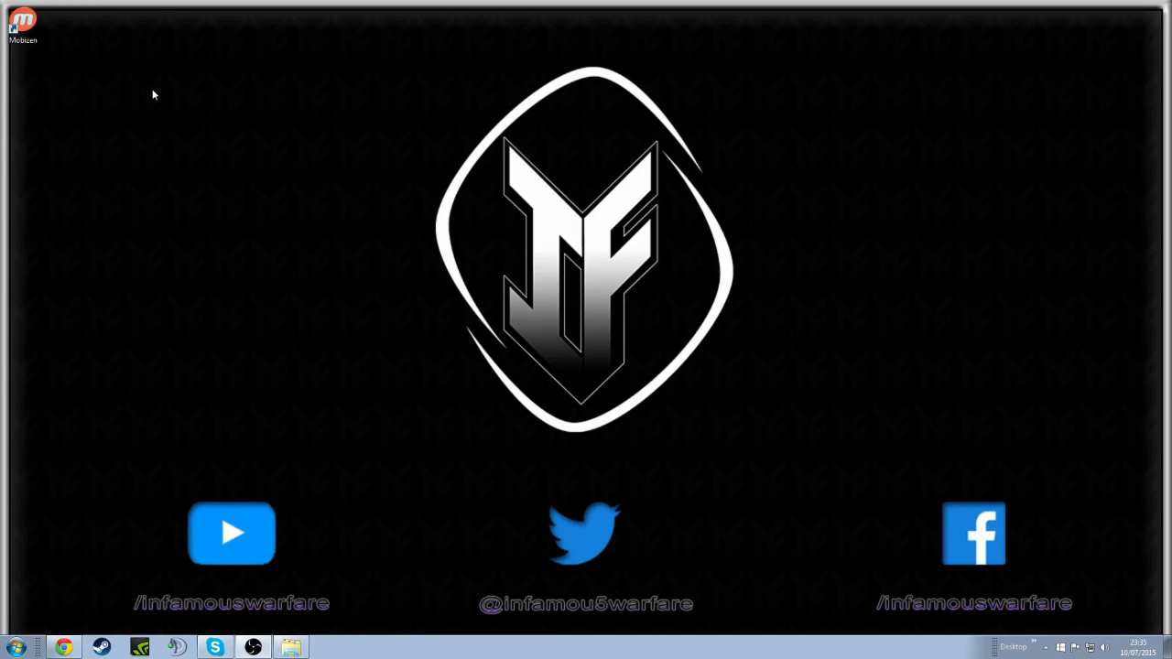
pyautogui.moveTo(315, 136)
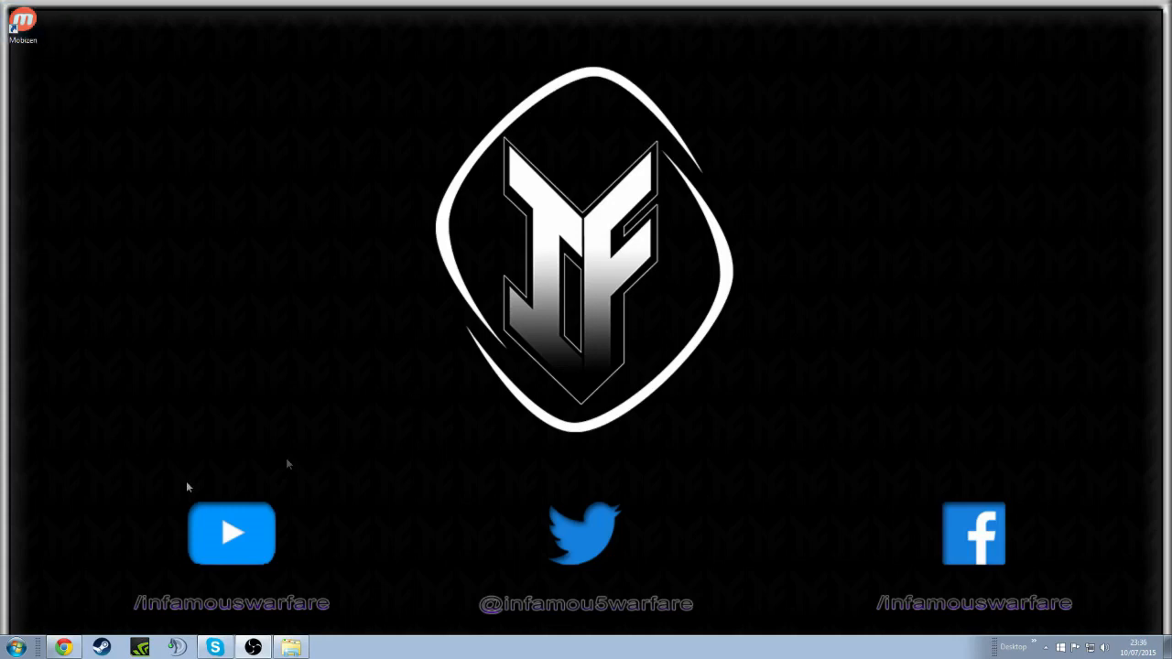
pyautogui.moveTo(40, 622)
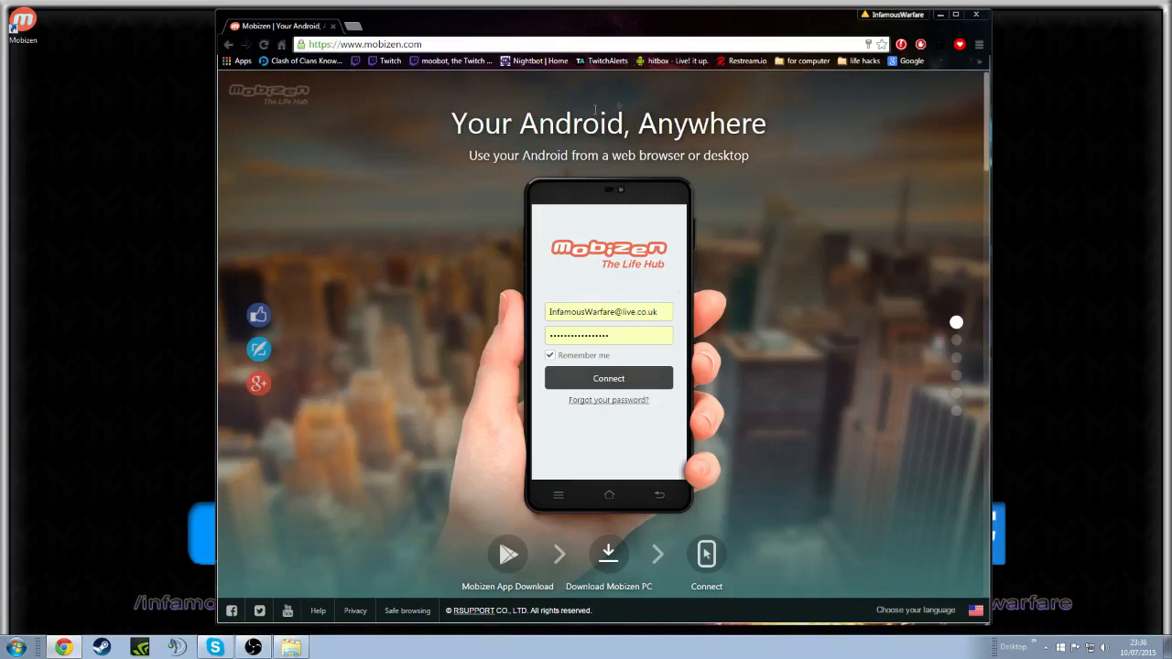
pyautogui.moveTo(619, 293)
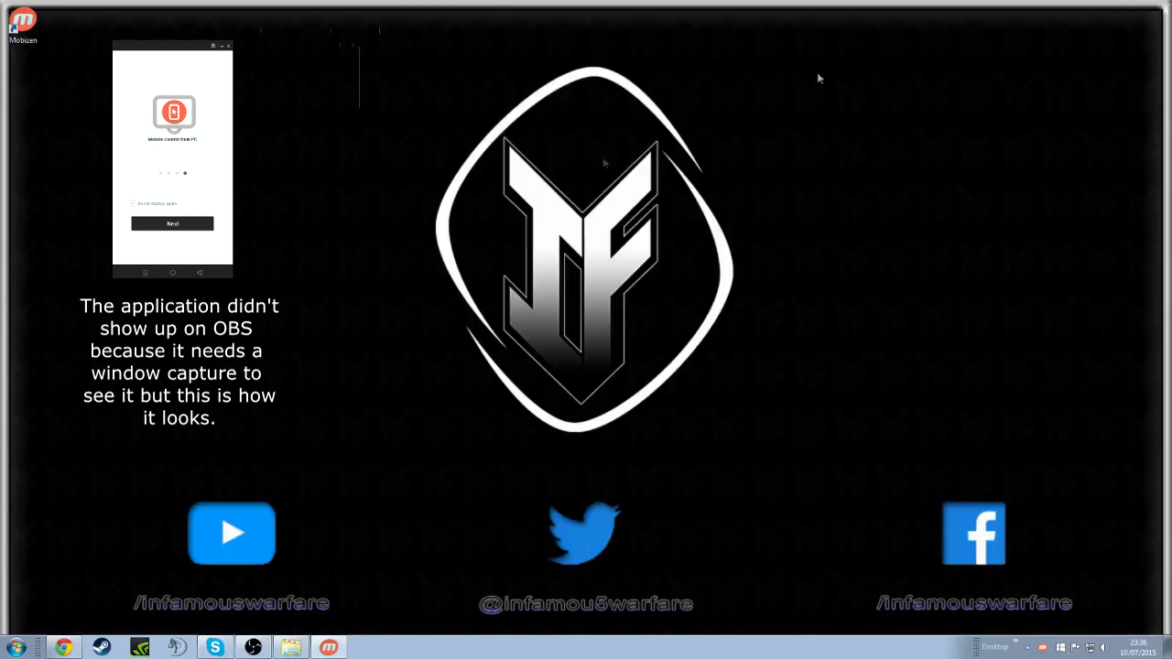
pyautogui.moveTo(165, 31)
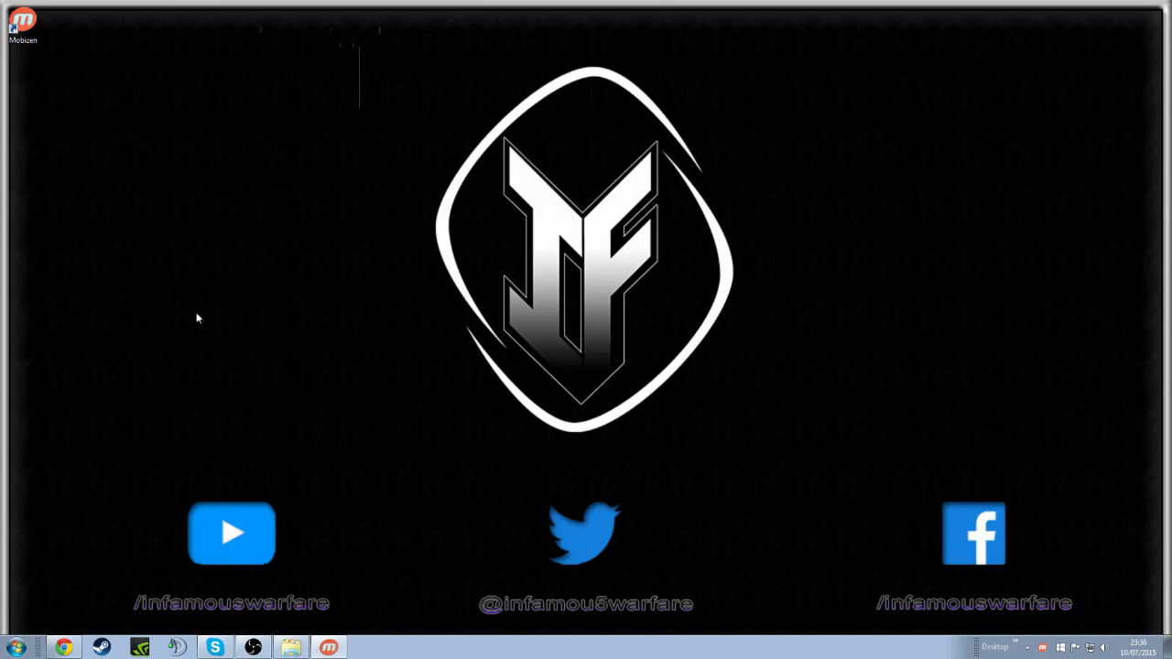
pyautogui.moveTo(187, 235)
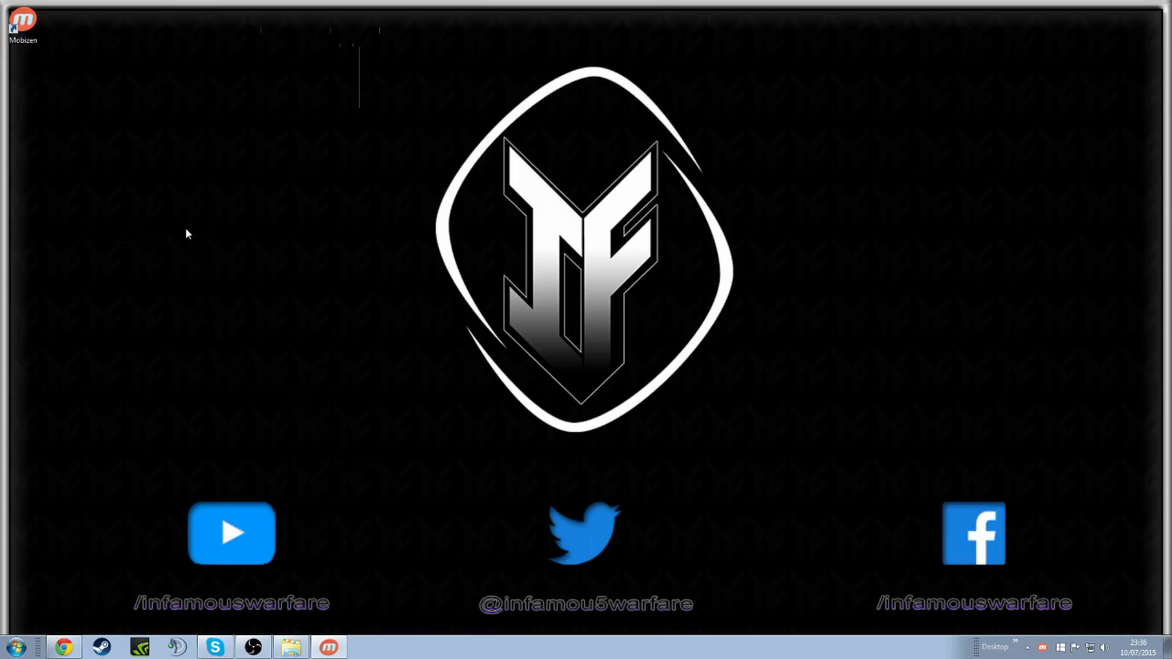
pyautogui.moveTo(150, 357)
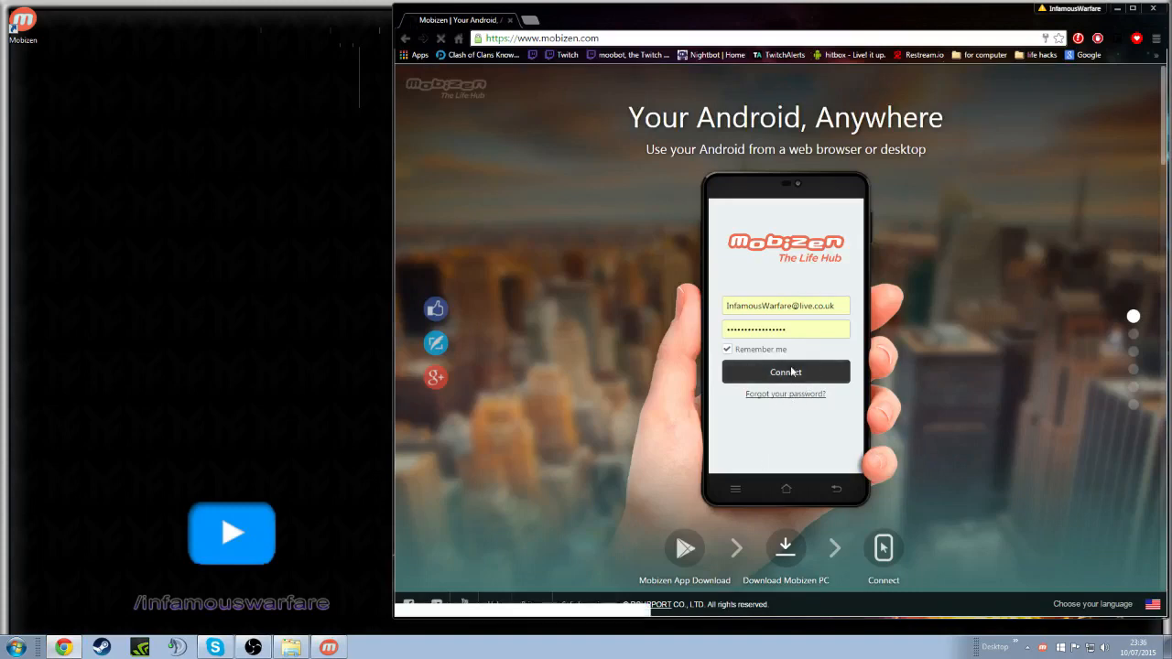
# Step: Sign in and connect to the Android phone, reaching the 2-step verification code screen
pyautogui.click(784, 372)
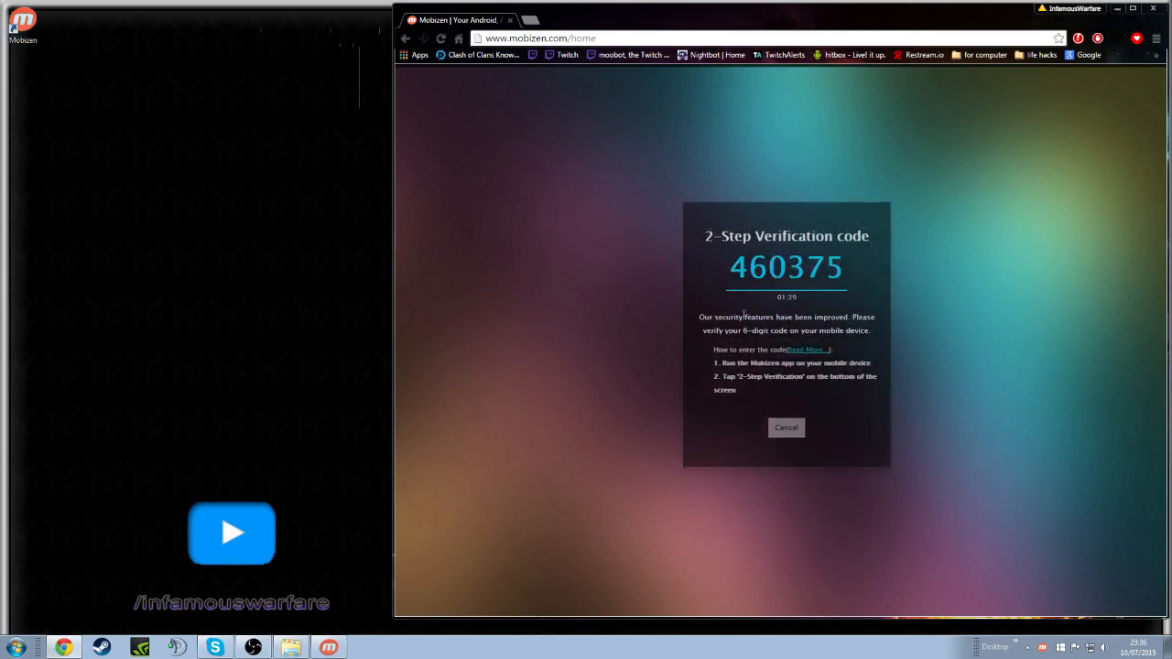
pyautogui.moveTo(766, 308)
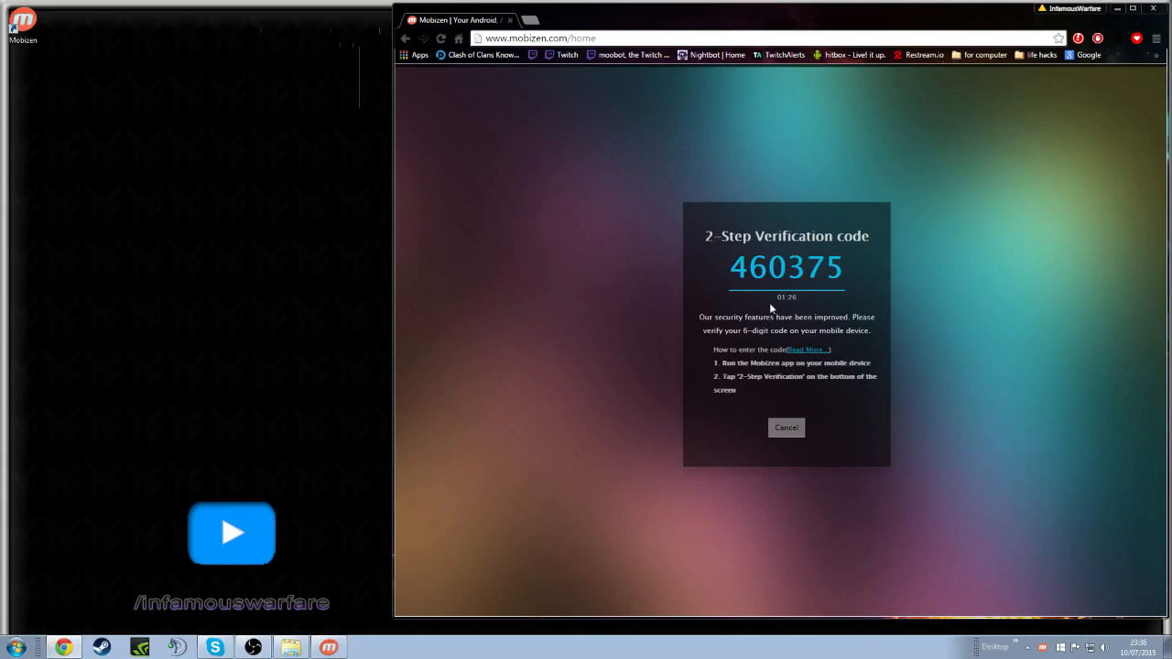
pyautogui.moveTo(776, 310)
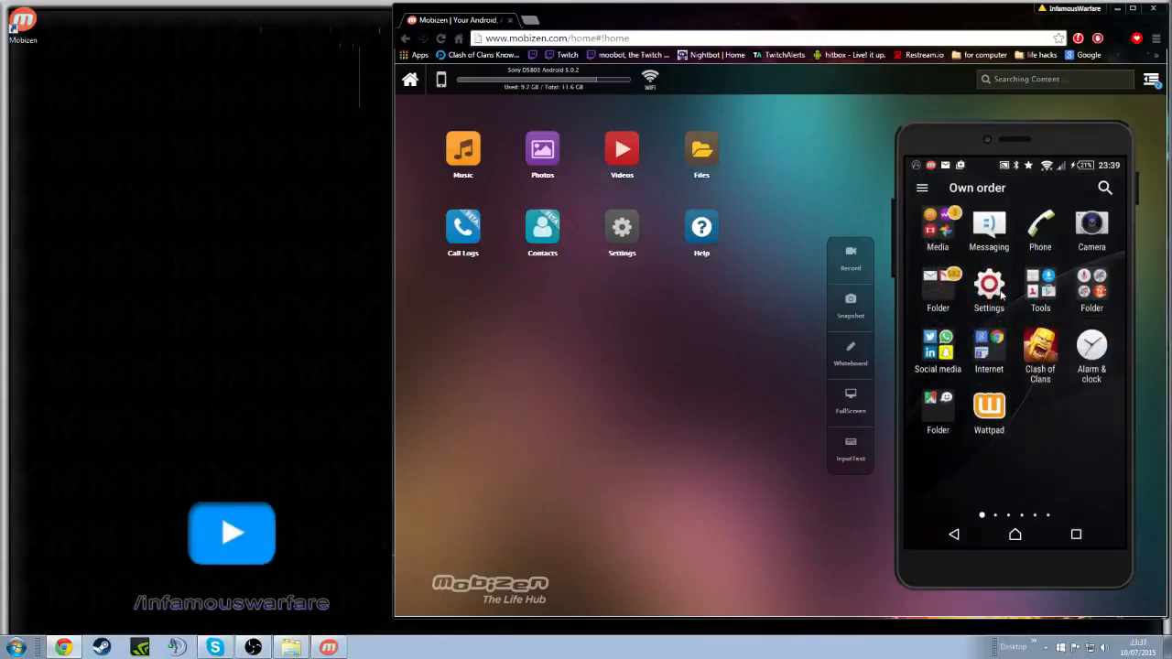
# Step: Check About phone on the mirrored device, scrolling to the Build number, then return to Settings
pyautogui.click(989, 284)
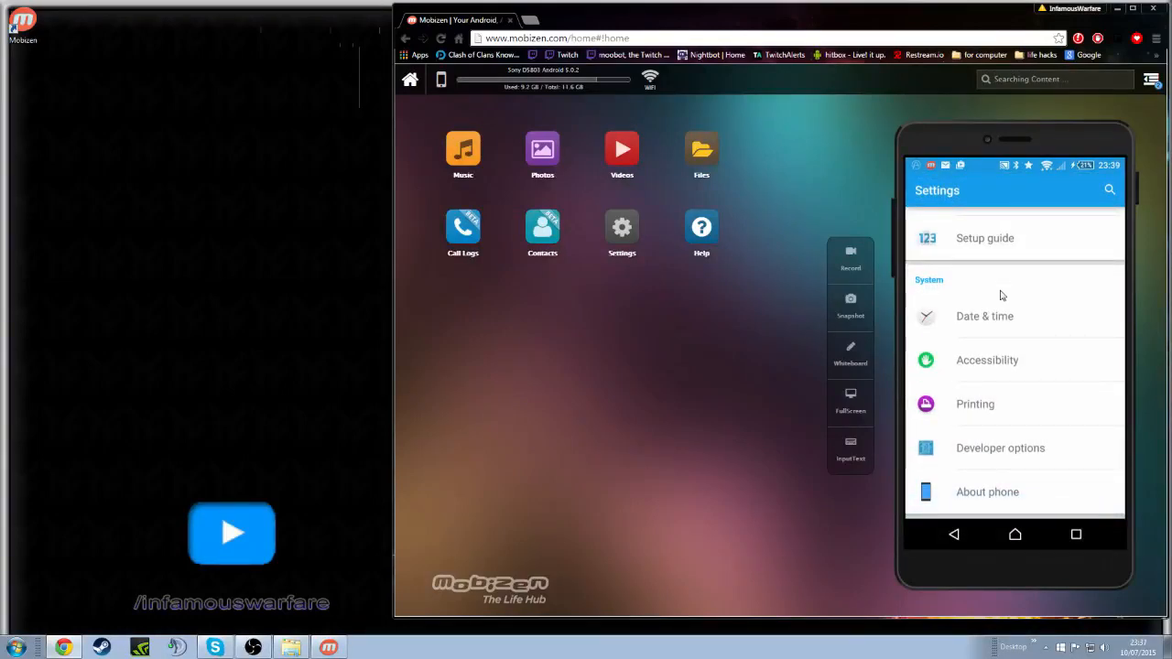
pyautogui.click(987, 490)
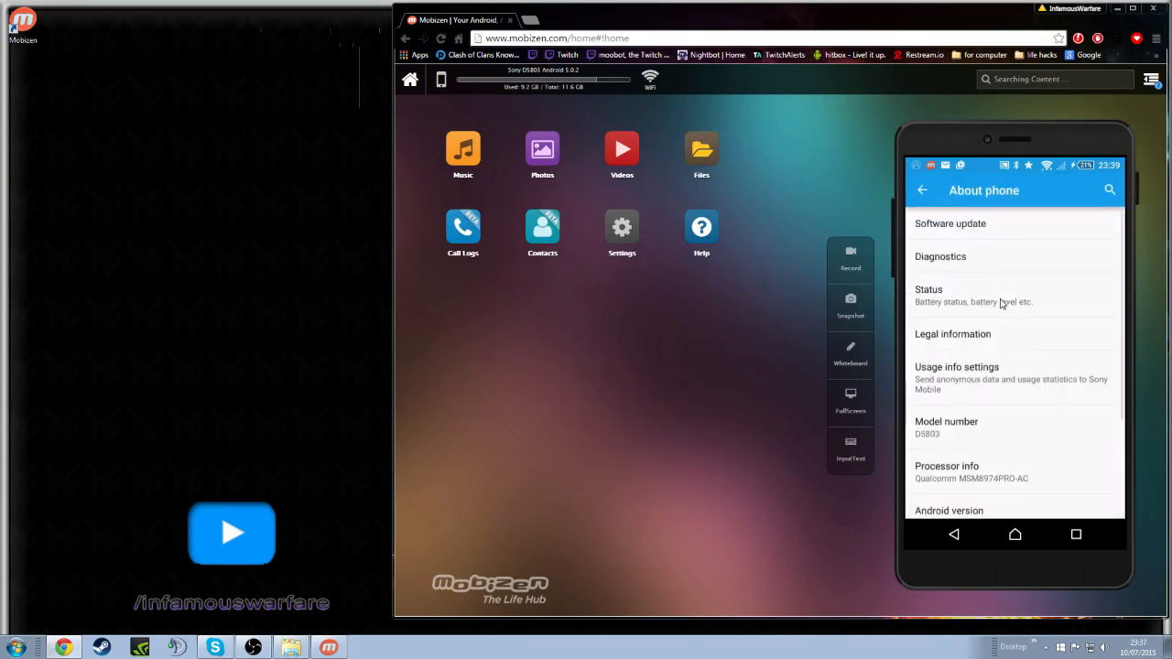
pyautogui.scroll(-3)
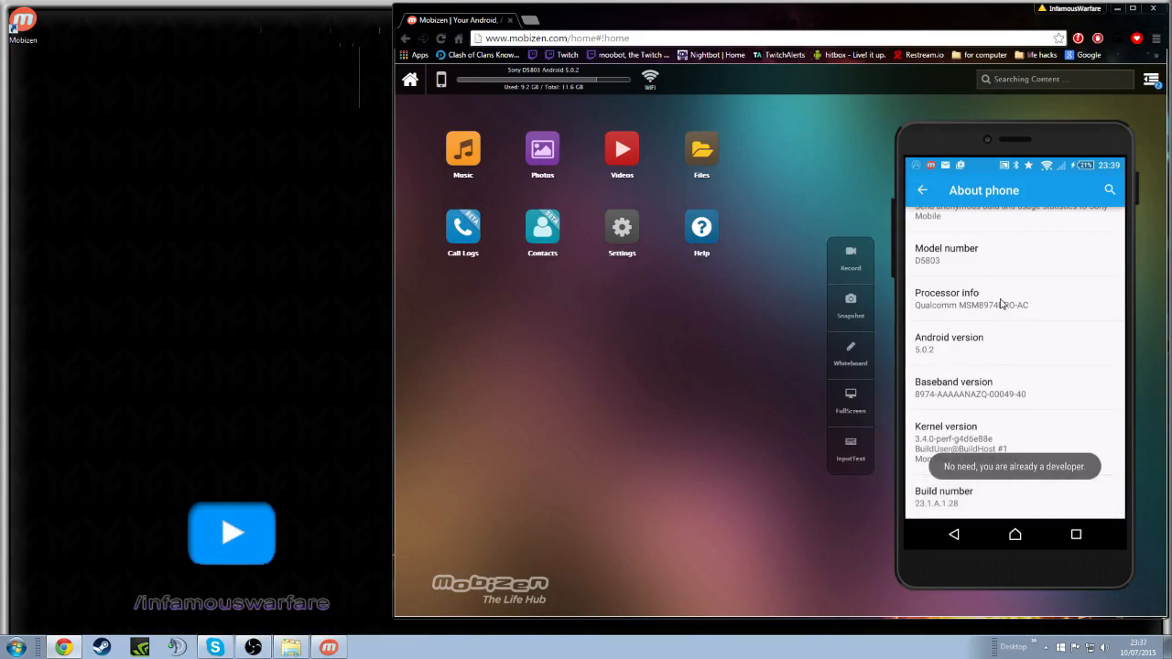
pyautogui.click(923, 190)
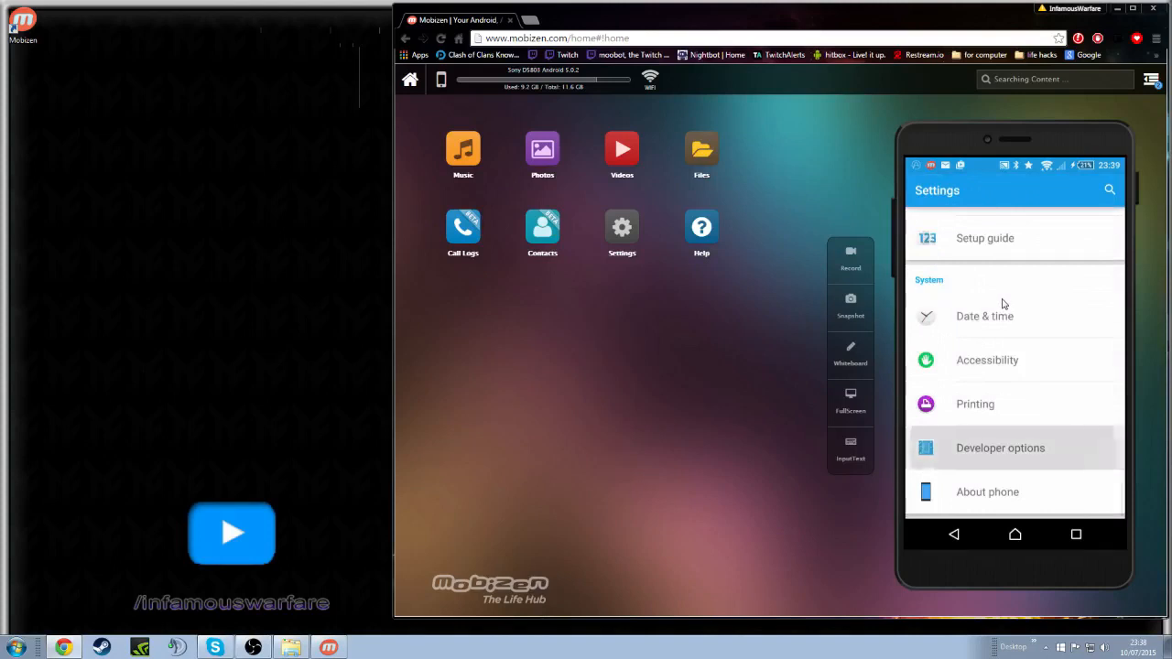
# Step: Review Developer options on the phone and confirm USB debugging is enabled
pyautogui.click(1001, 447)
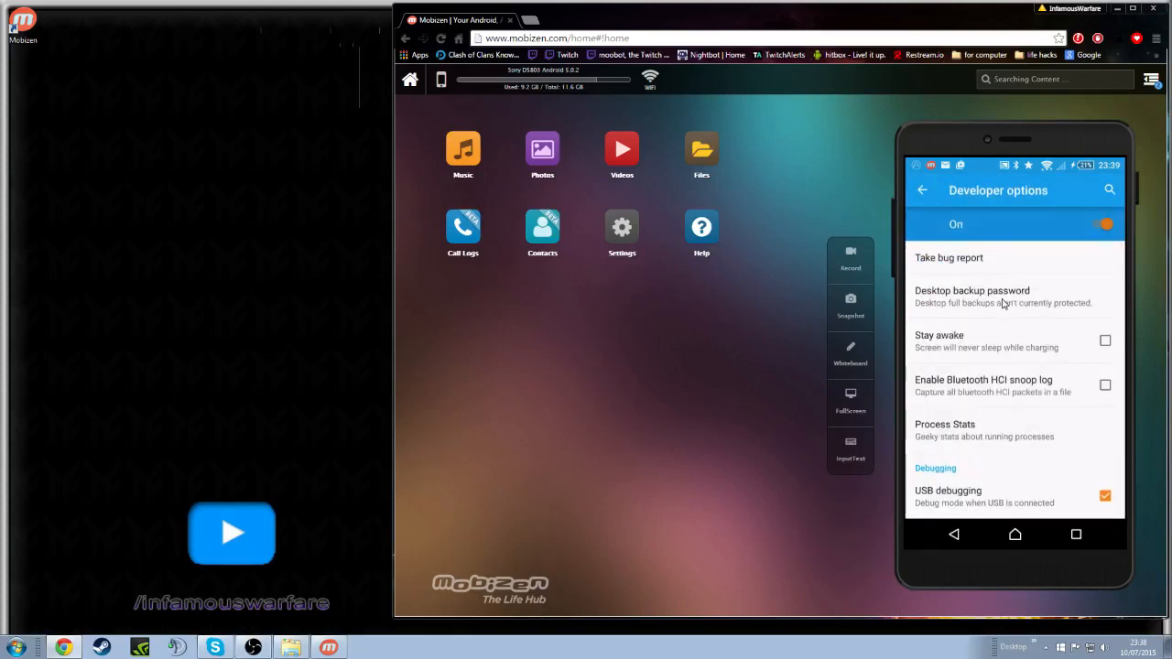
pyautogui.scroll(-3)
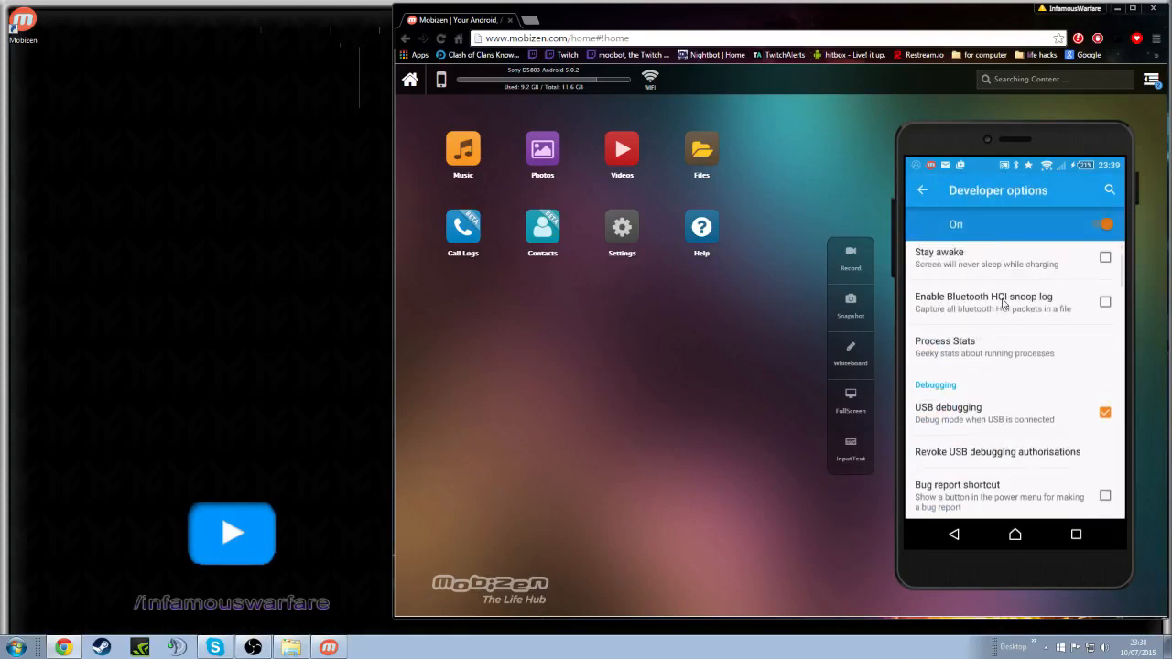
pyautogui.scroll(-3)
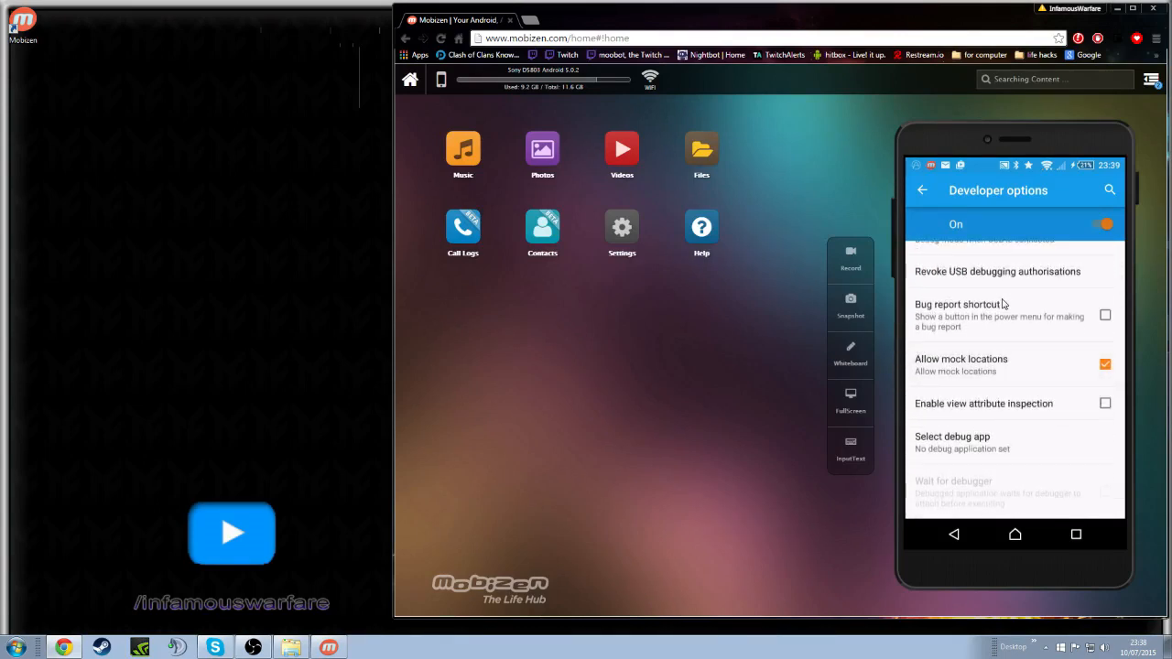
pyautogui.scroll(-3)
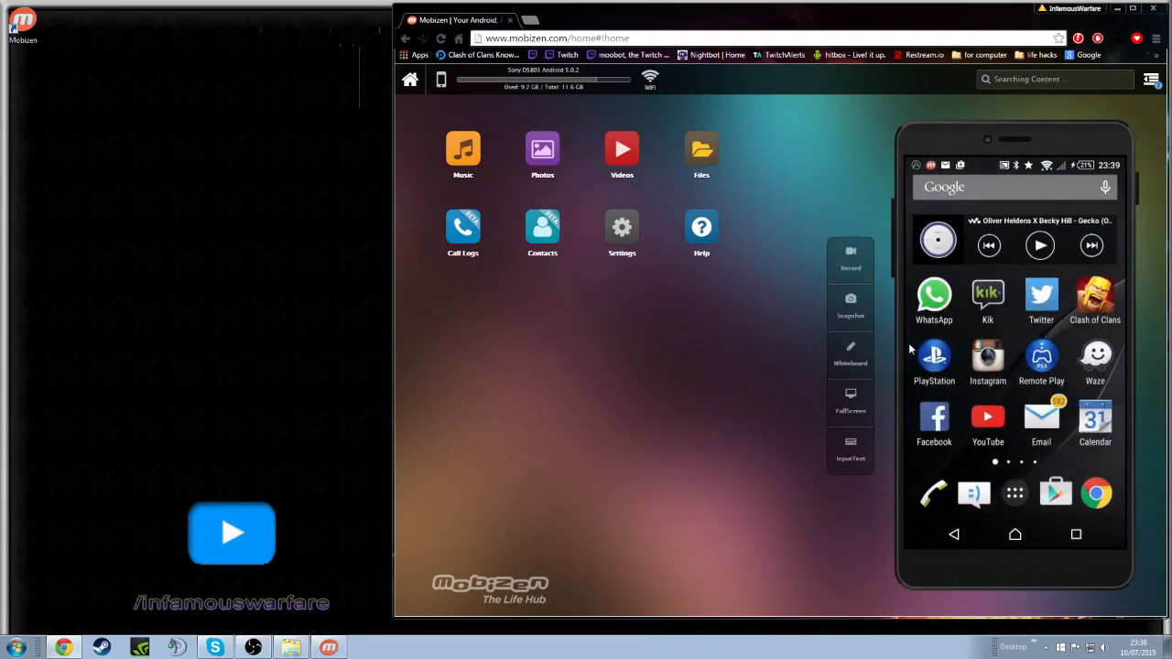
pyautogui.moveTo(865, 235)
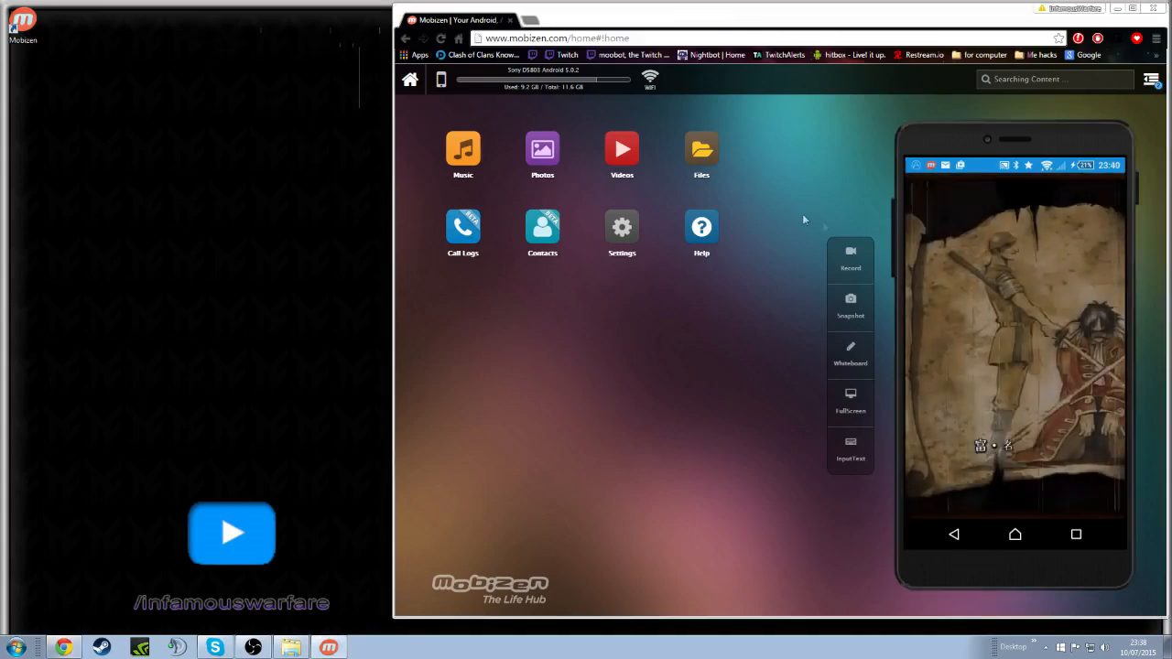
pyautogui.moveTo(271, 282)
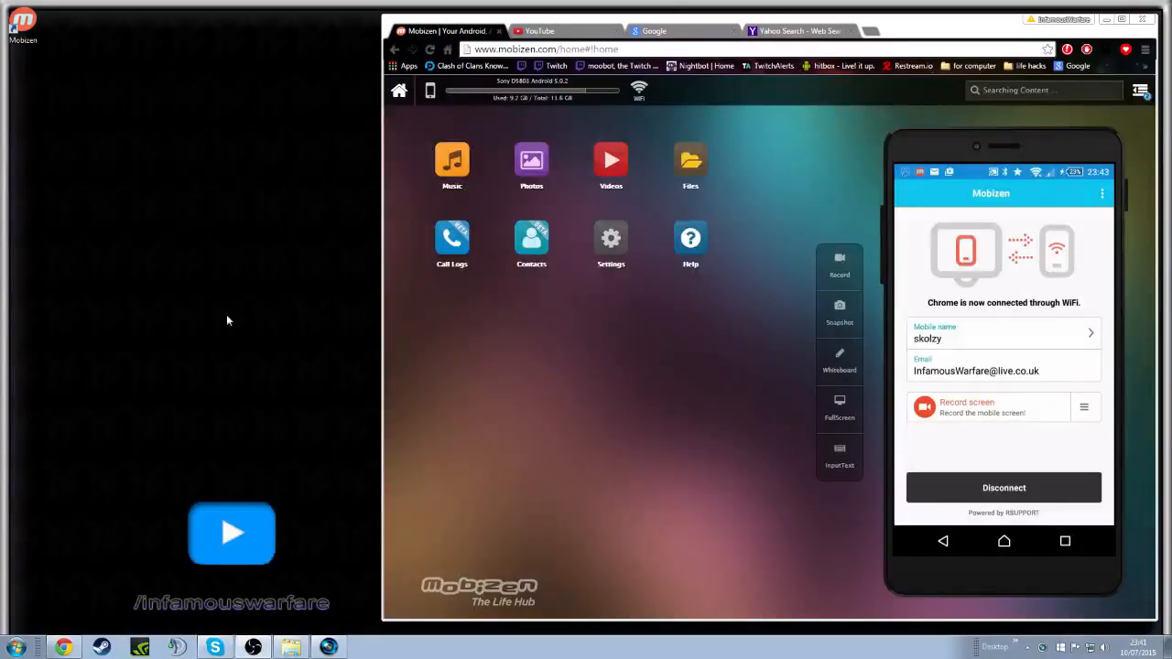
pyautogui.moveTo(491, 404)
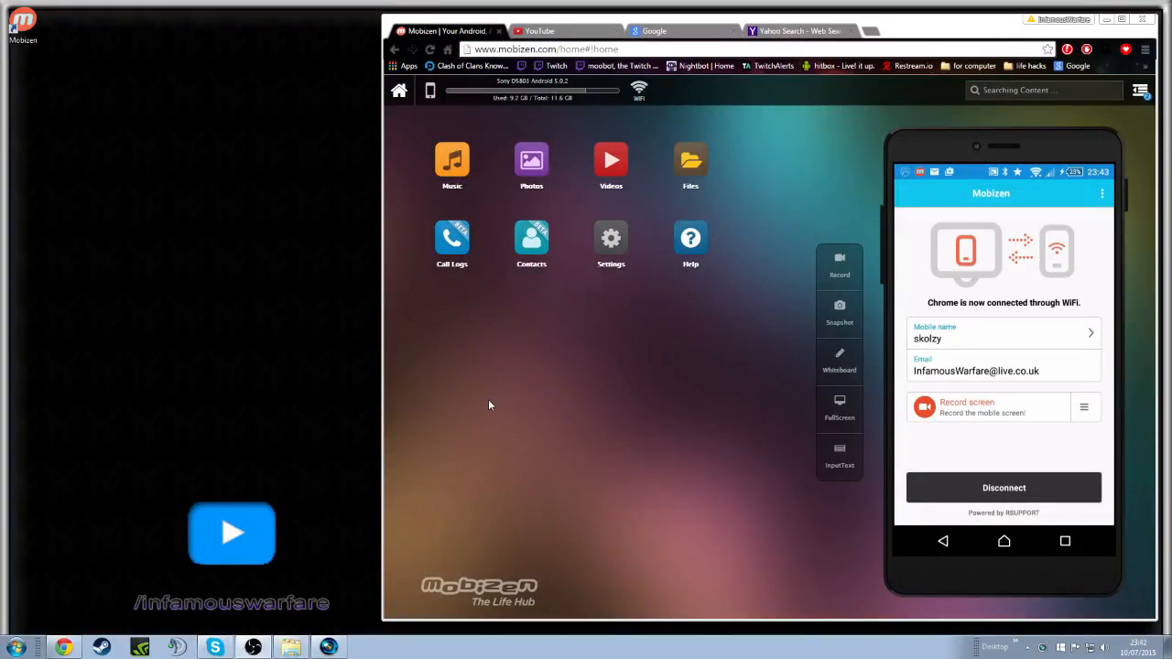
pyautogui.moveTo(540, 366)
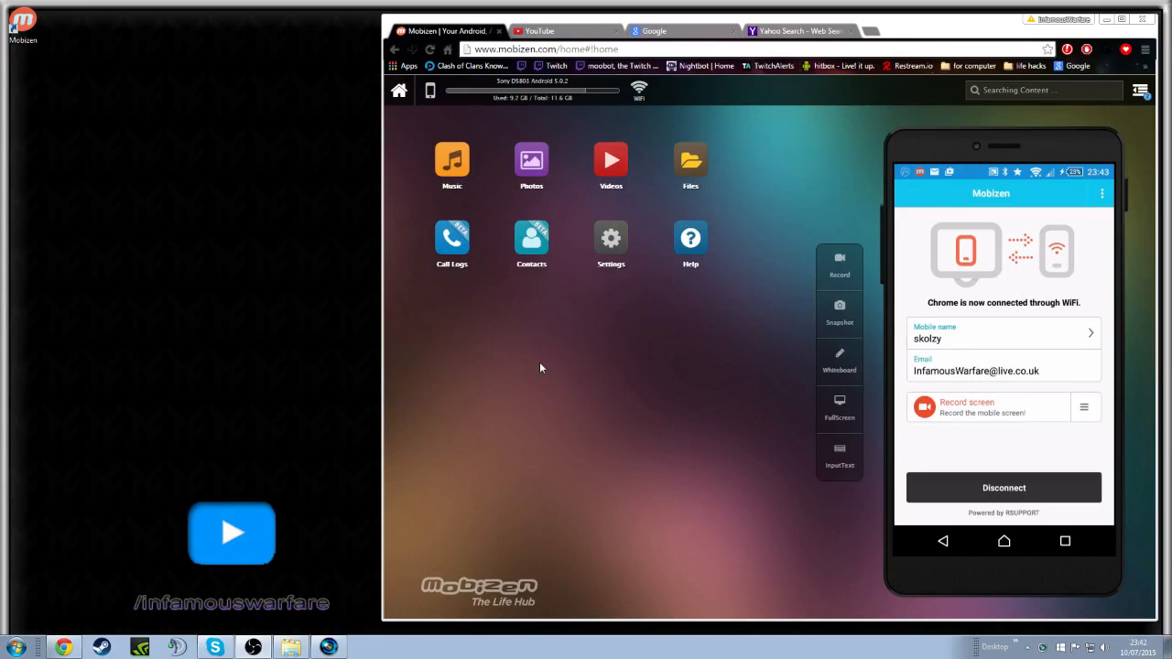
pyautogui.moveTo(993, 403)
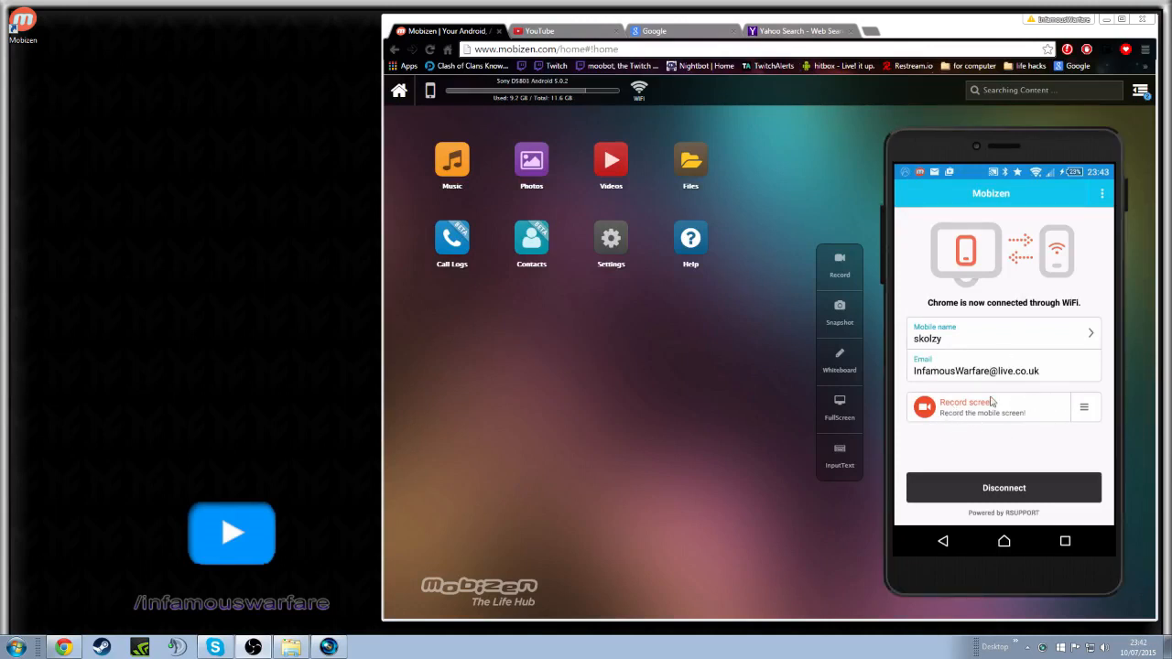
pyautogui.moveTo(905, 388)
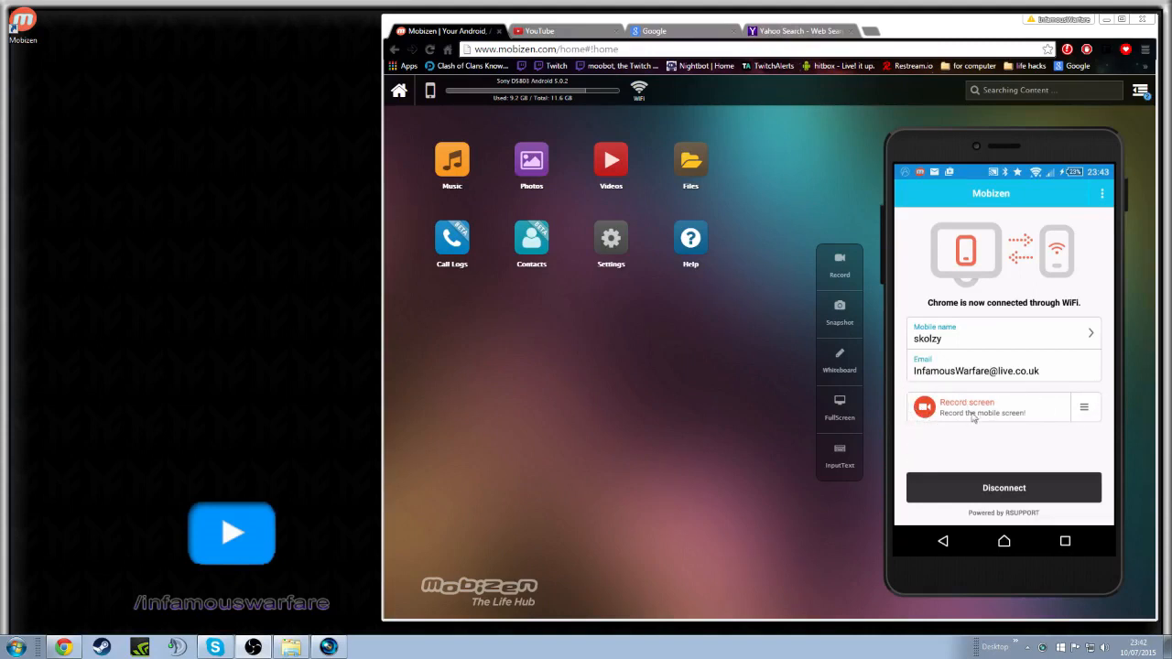
pyautogui.moveTo(927, 431)
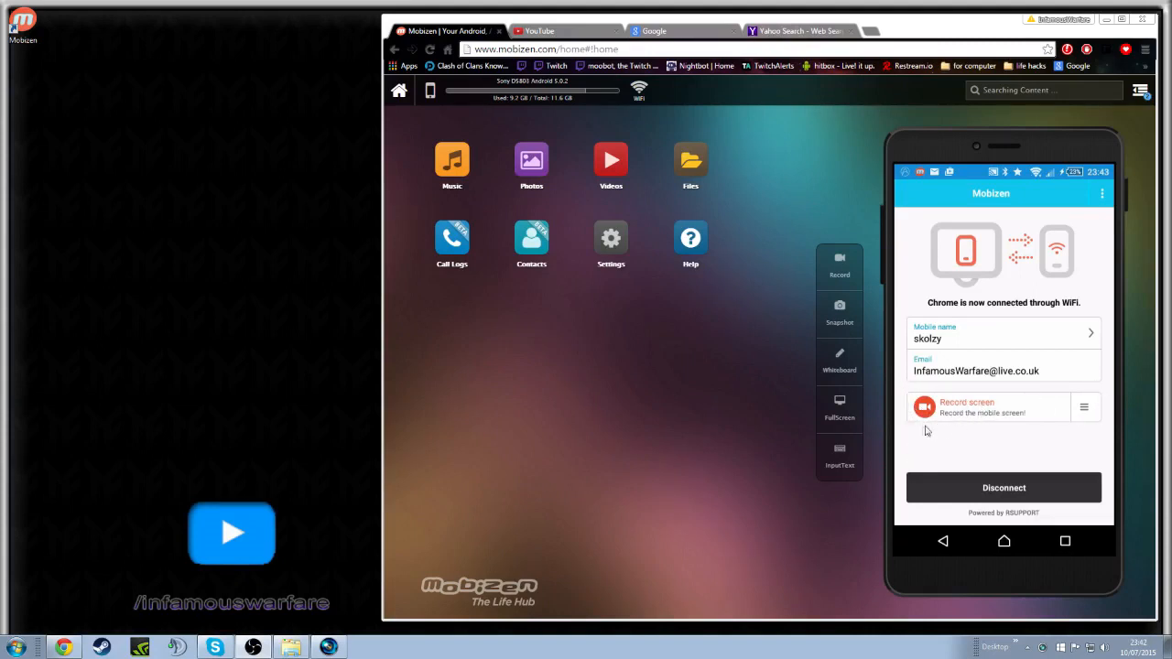